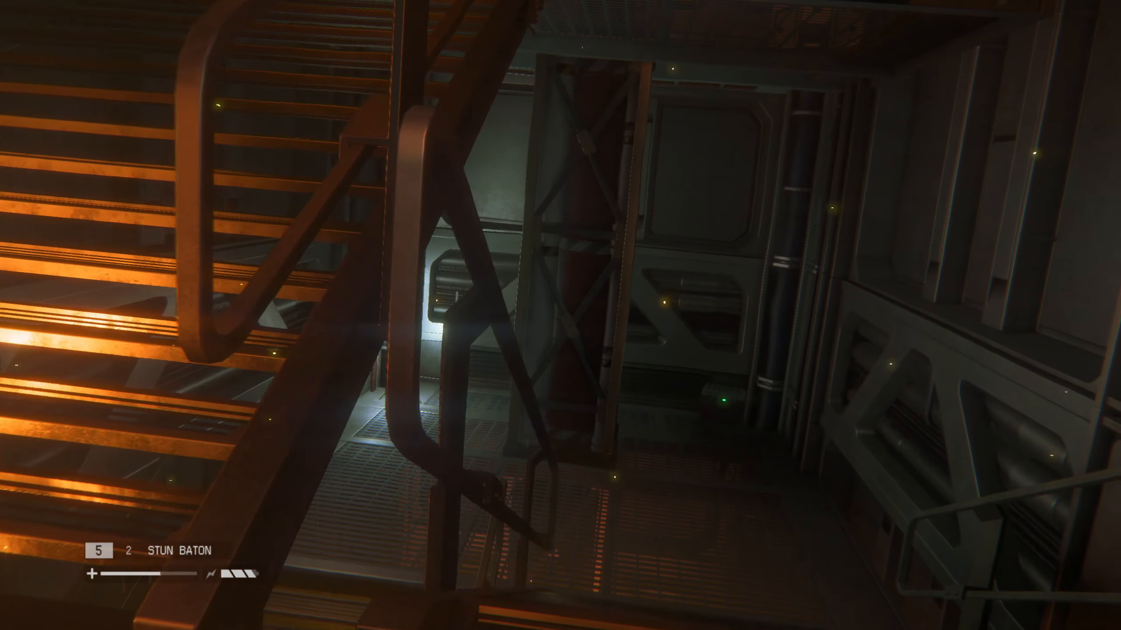
mouse_move(560, 315)
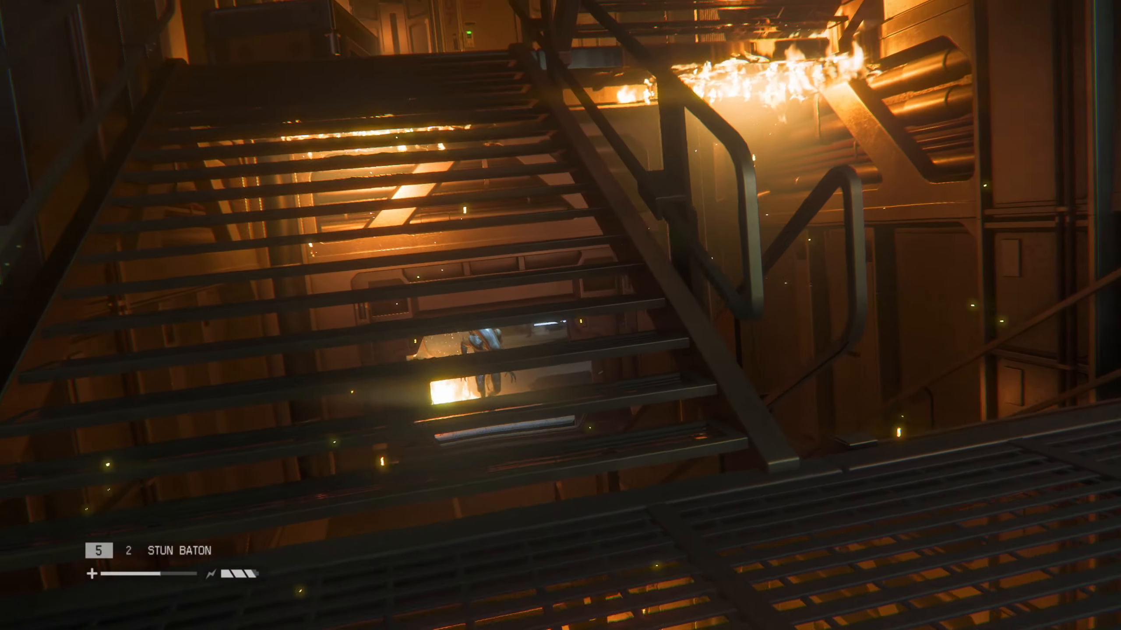
- Check the map while descending the burning stairwell with the stun baton equipped
key(tab)
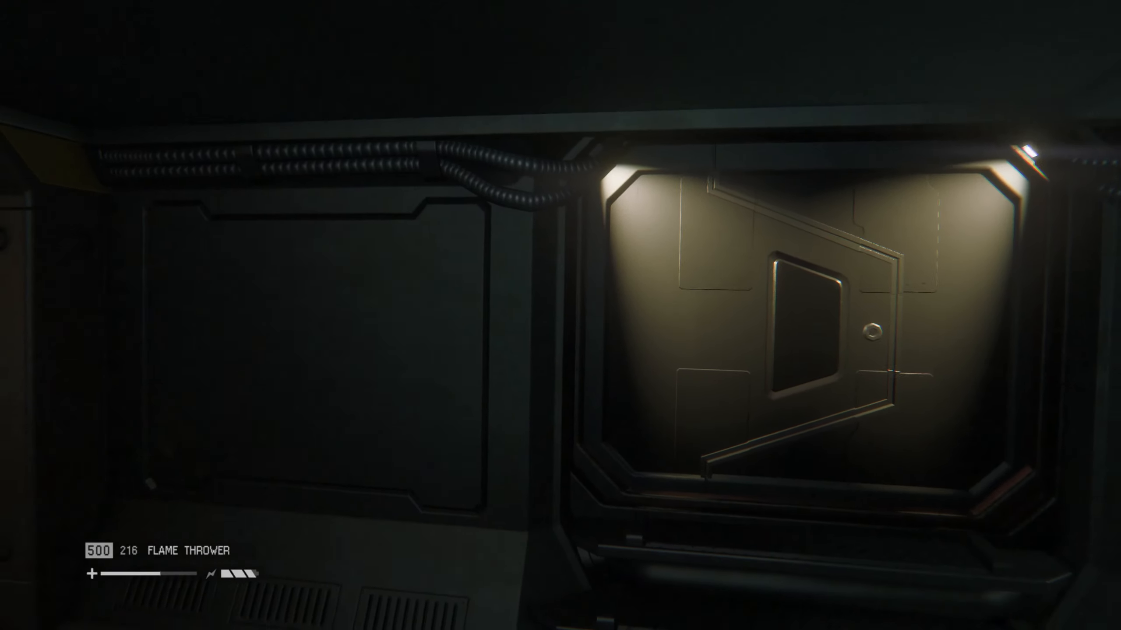
mouse_move(560, 315)
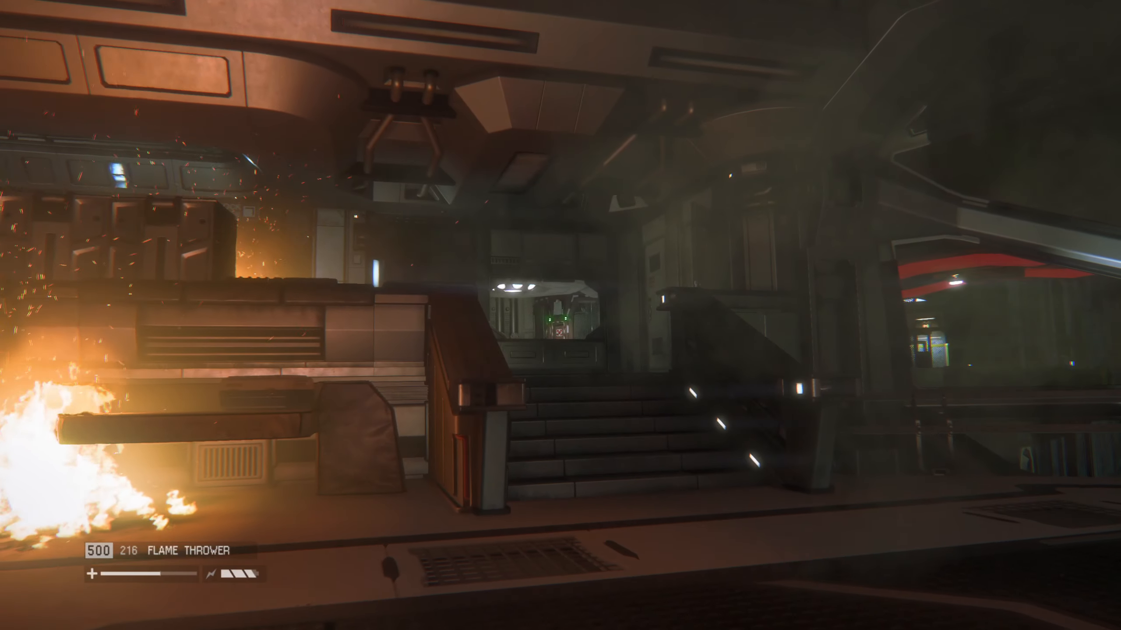
mouse_move(794, 349)
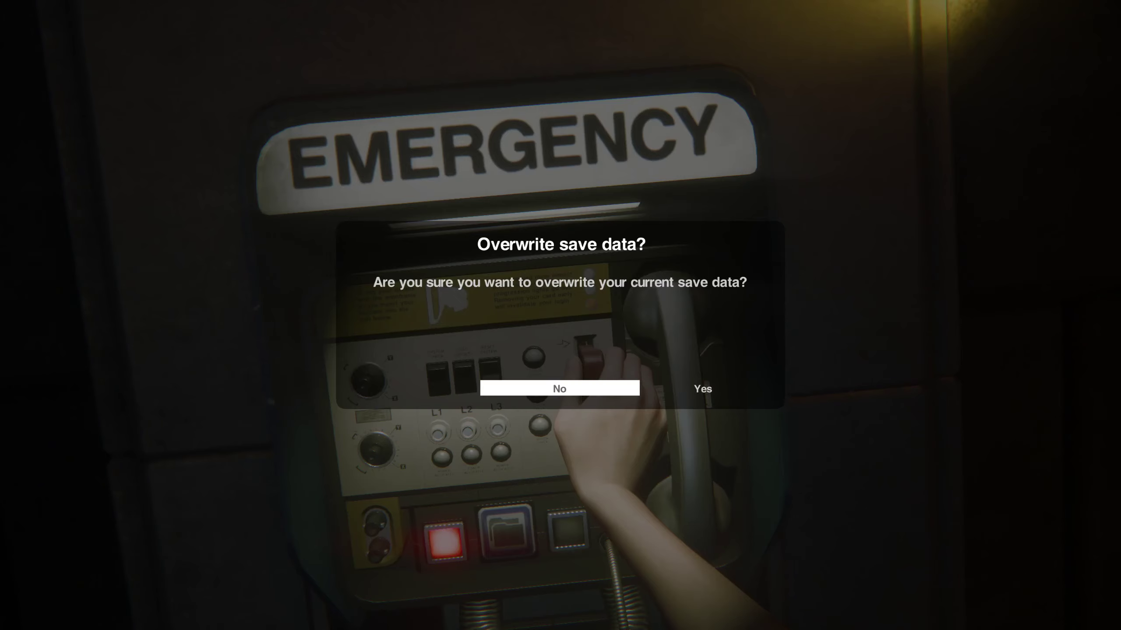
- Confirm Yes on the overwrite prompt to save at the emergency station
click(702, 389)
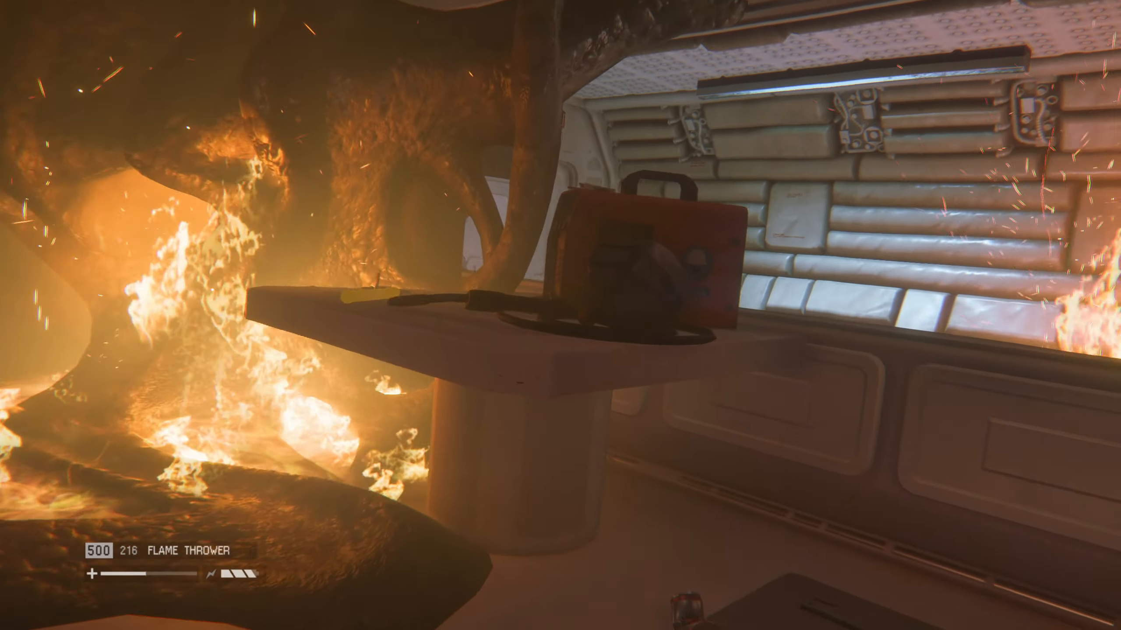
mouse_move(560, 316)
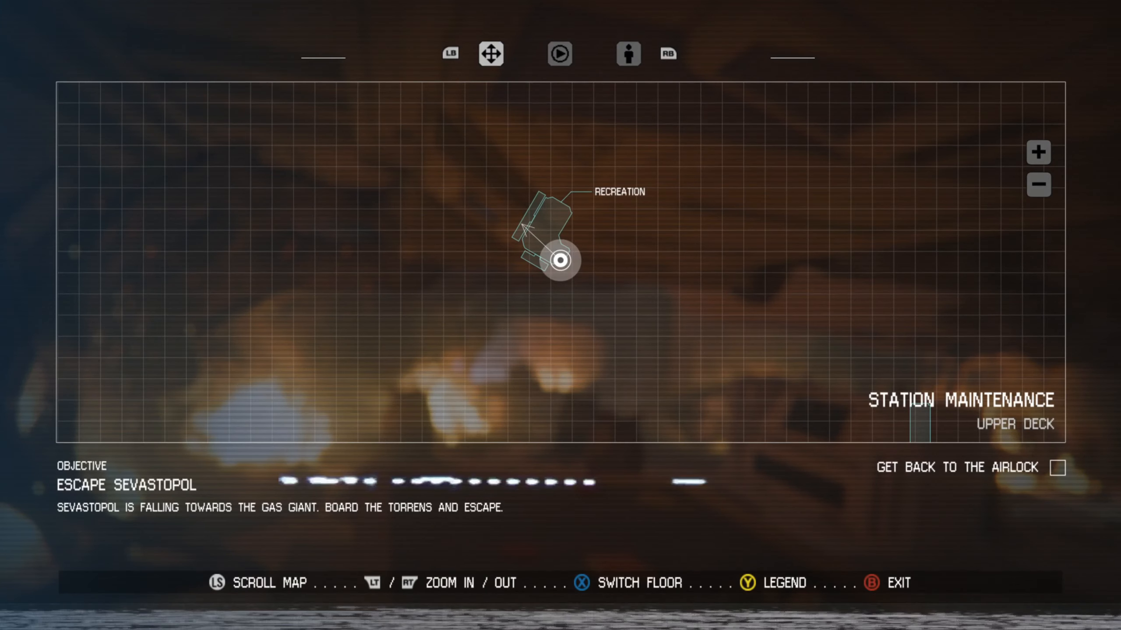
key(b)
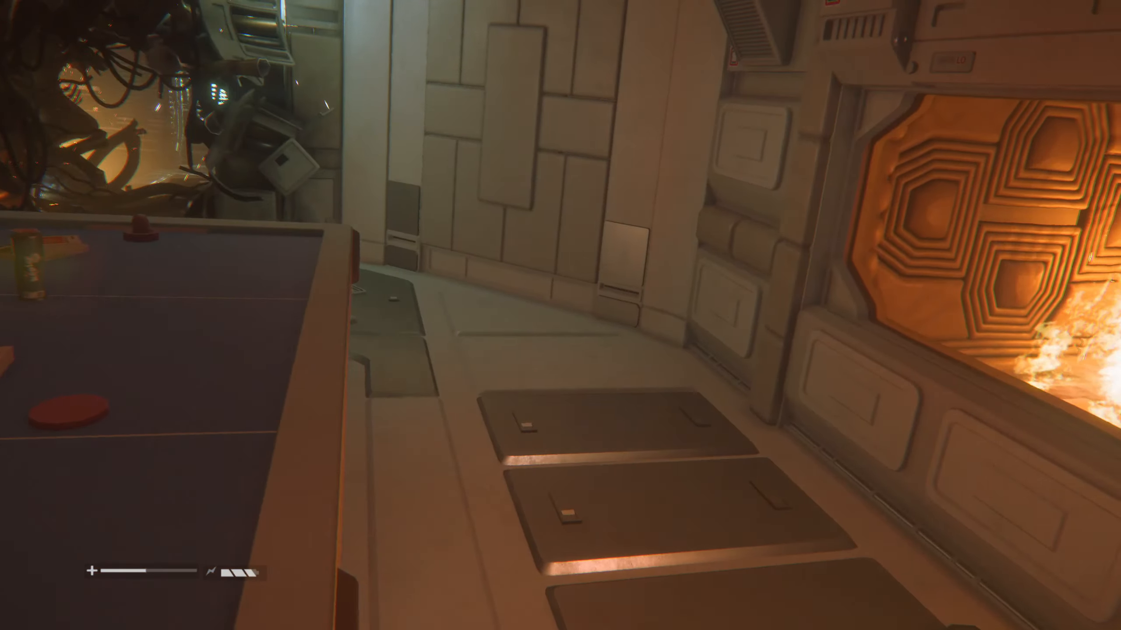
- Bring up the Station Maintenance Upper Deck map showing the route to Personnel Umbilical Control
key(tab)
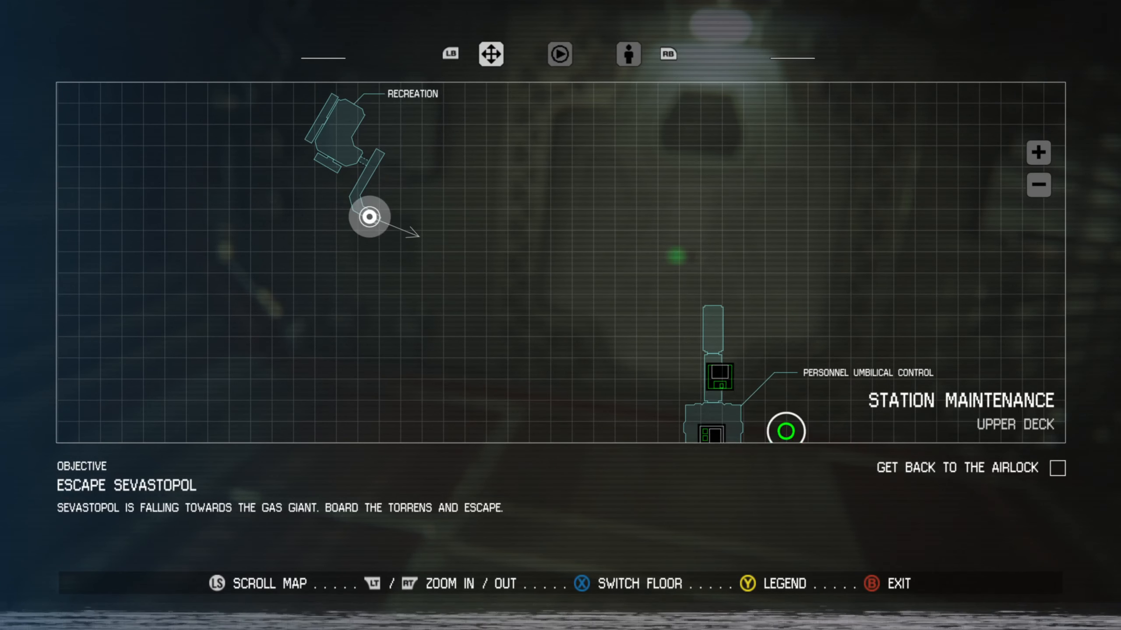
- Close the map, walk a few steps with the flamethrower, then reopen the station map
key(b)
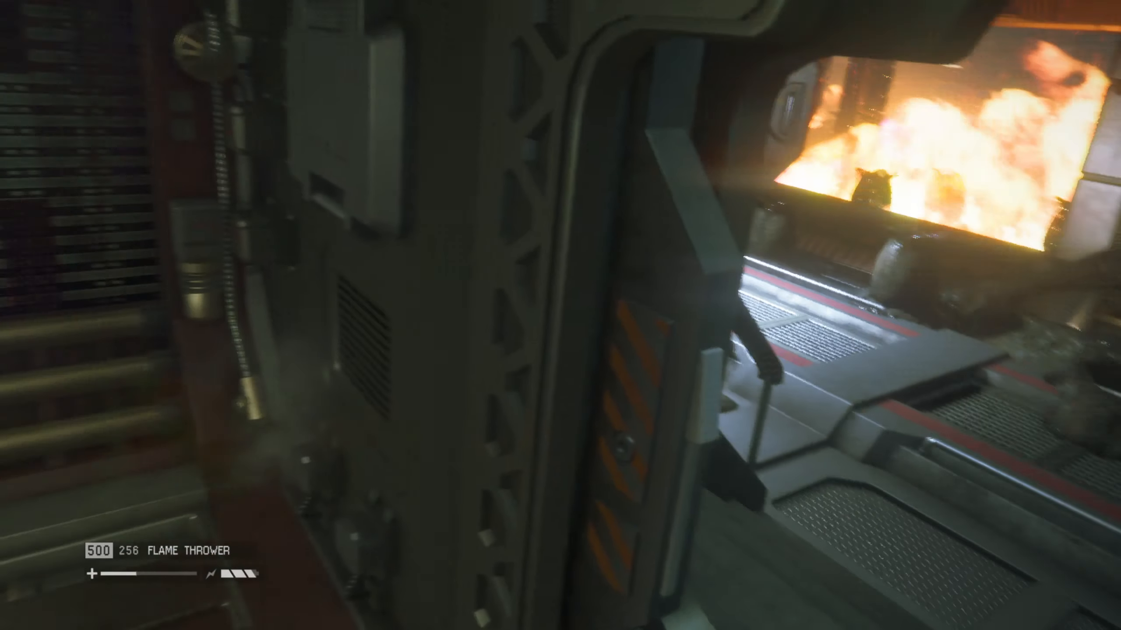
key(Tab)
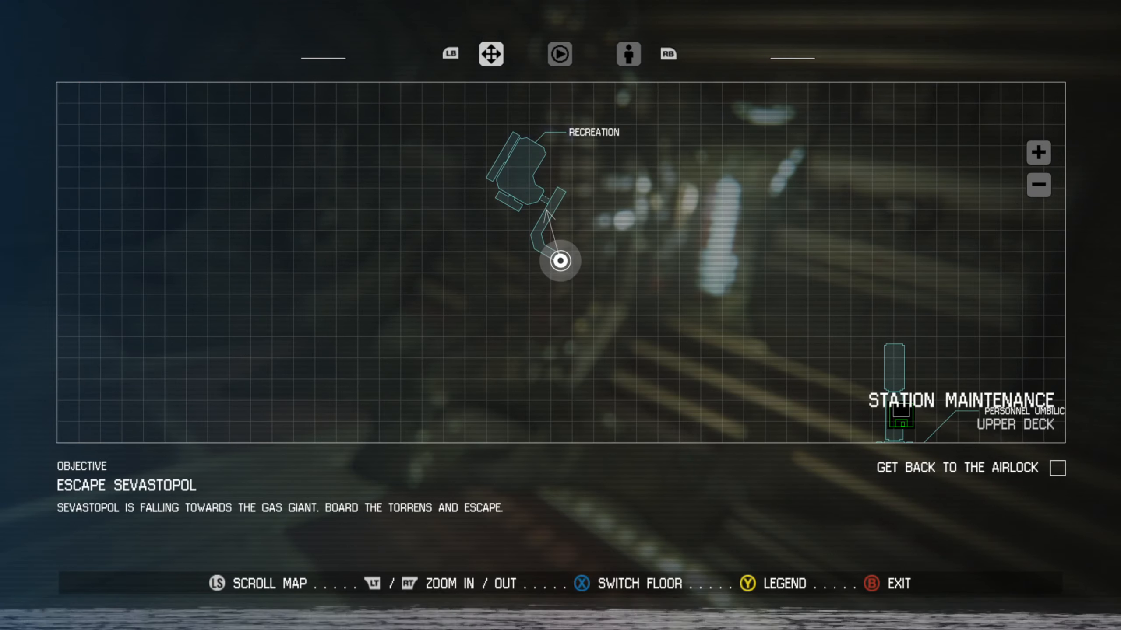
key(B)
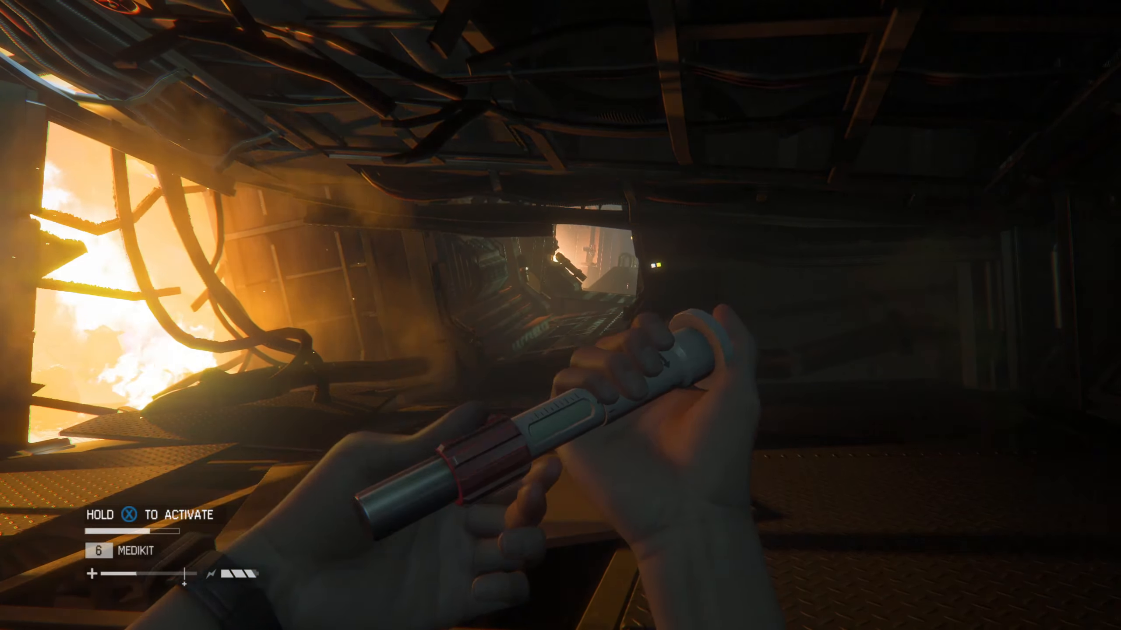
- Craft a medikit from the collected components via the crafting wheel
key(tab)
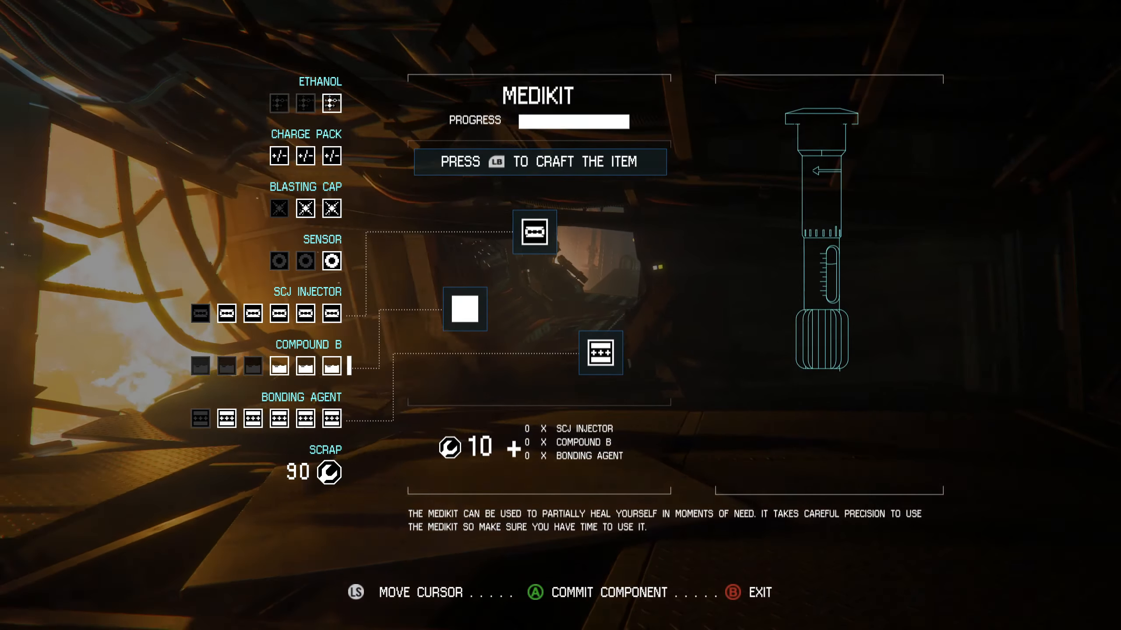
key(b)
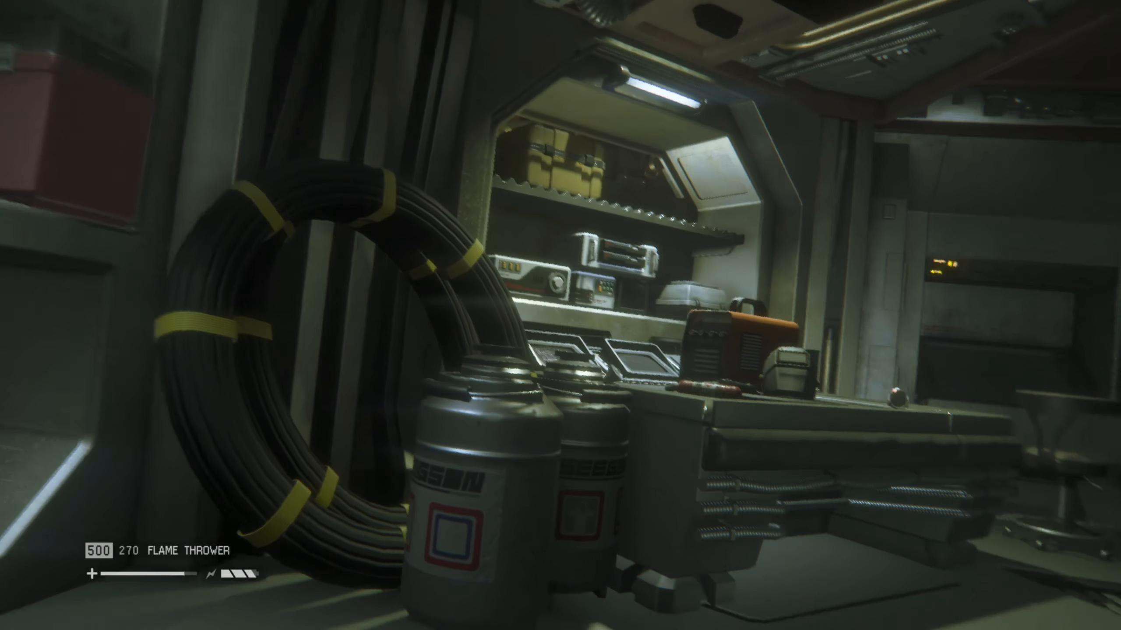
- Pick up flamethrower fuel from the workshop shelves, bringing fuel to 295
scroll(right, 3)
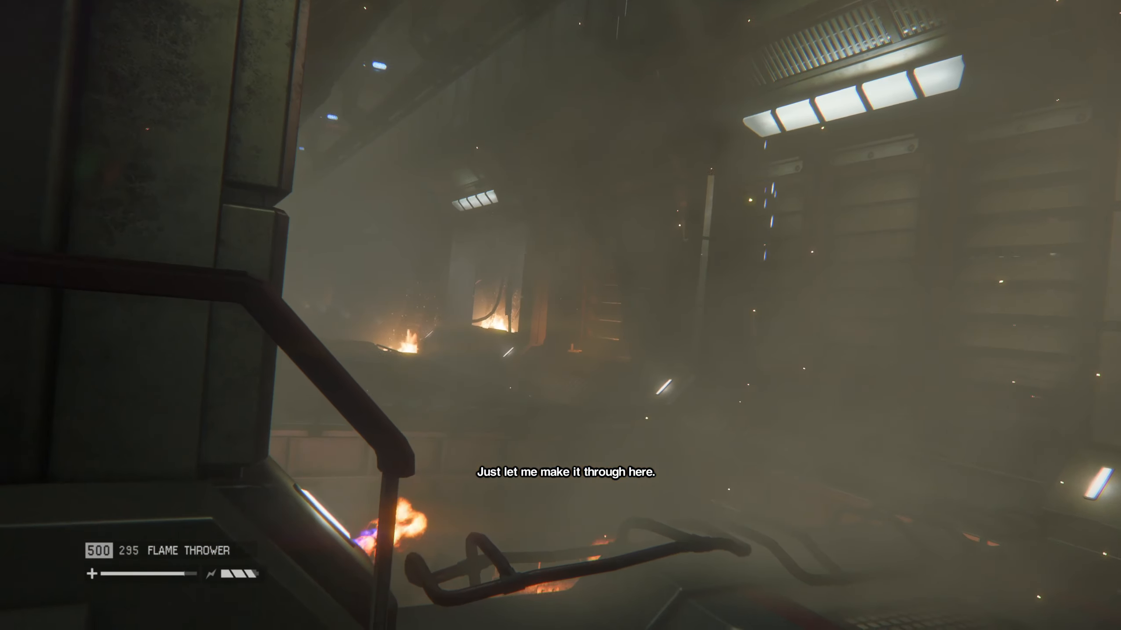
key(tab)
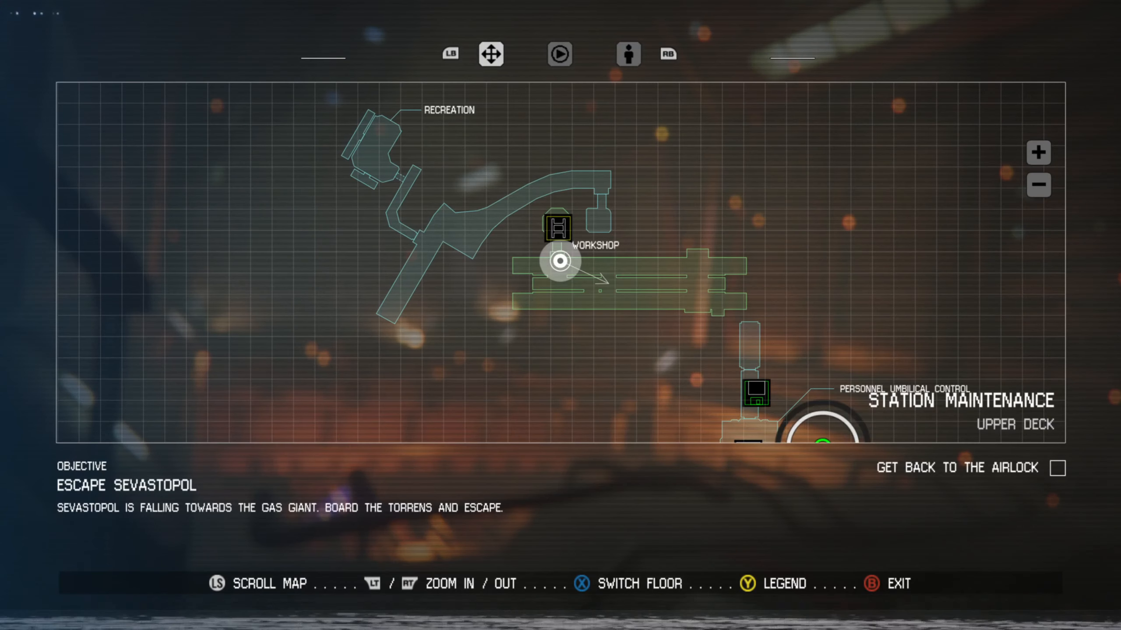
key(B)
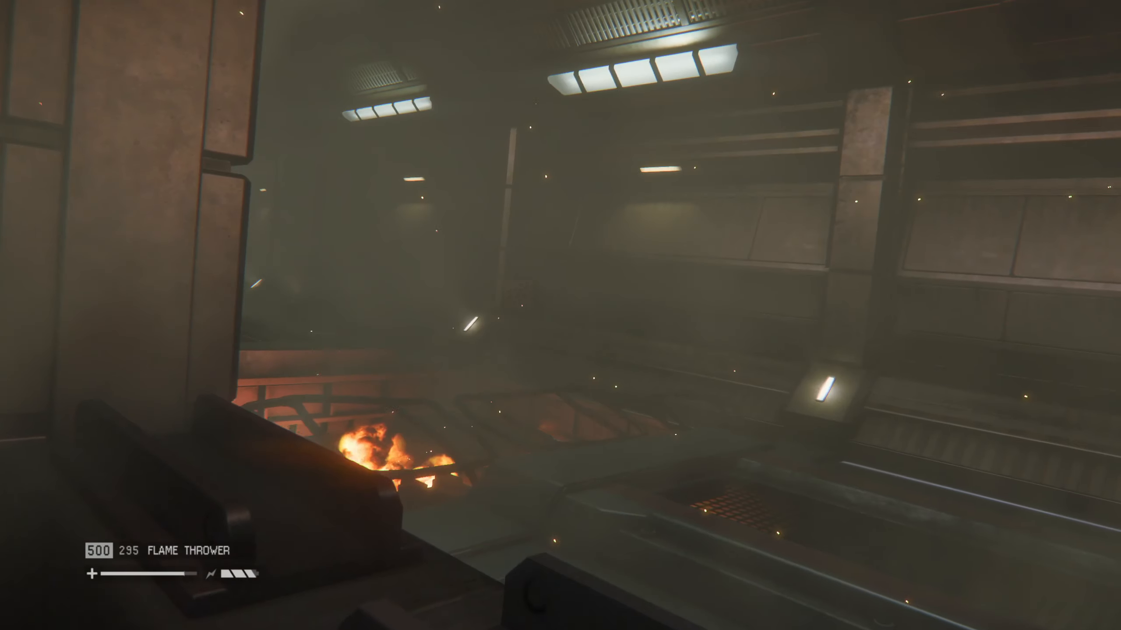
key(tab)
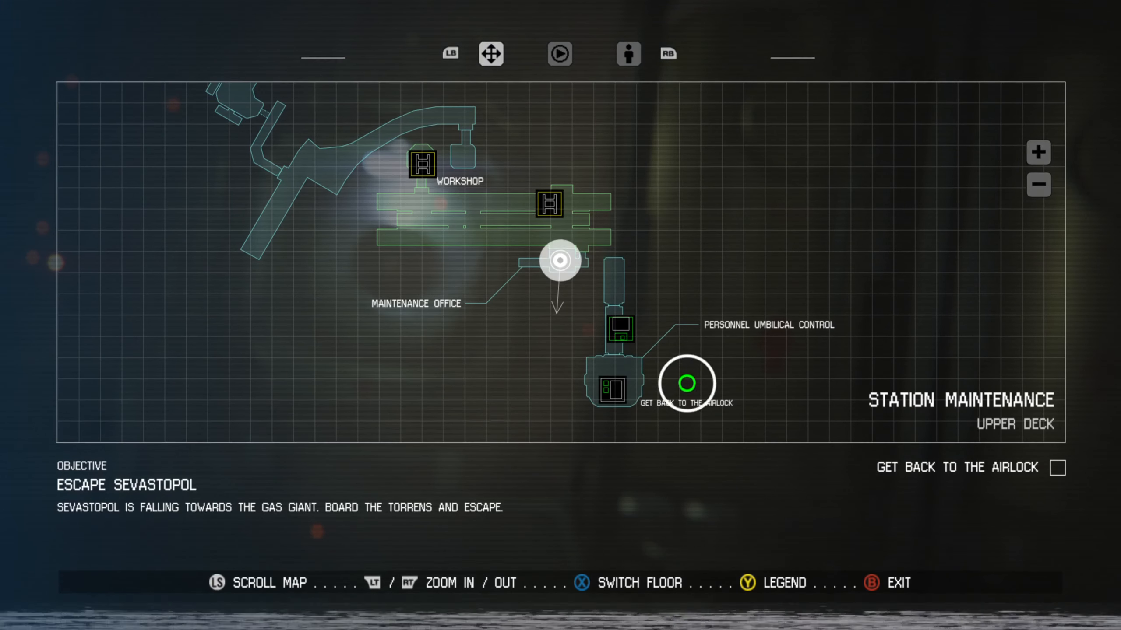
- Close the Upper Deck map after reviewing the Get Back to the Airlock marker
key(b)
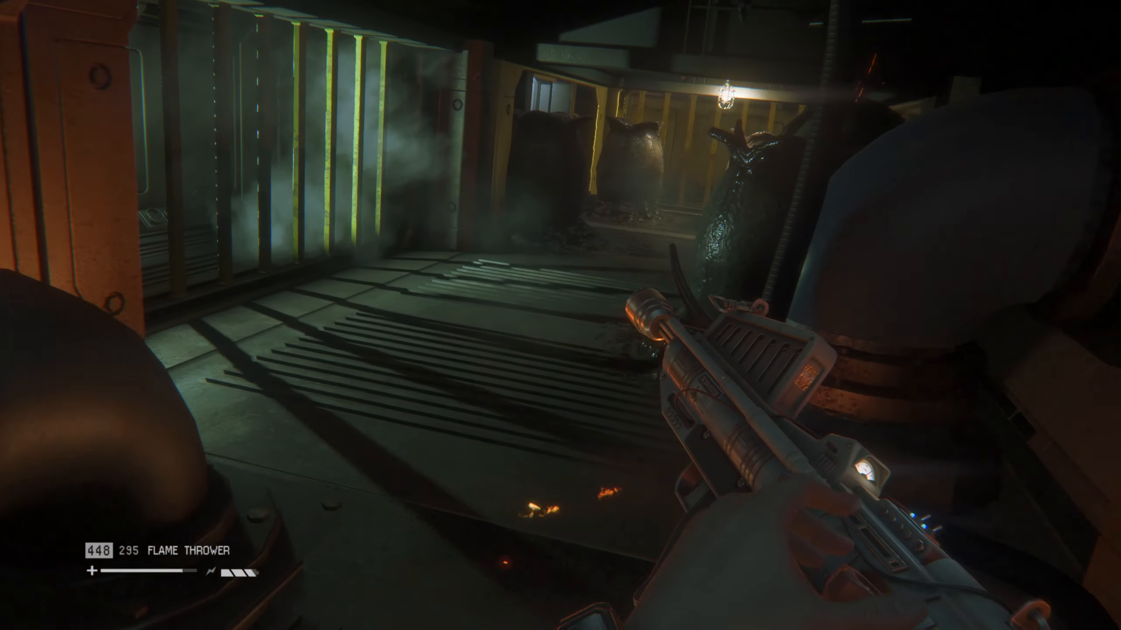
mouse_move(560, 316)
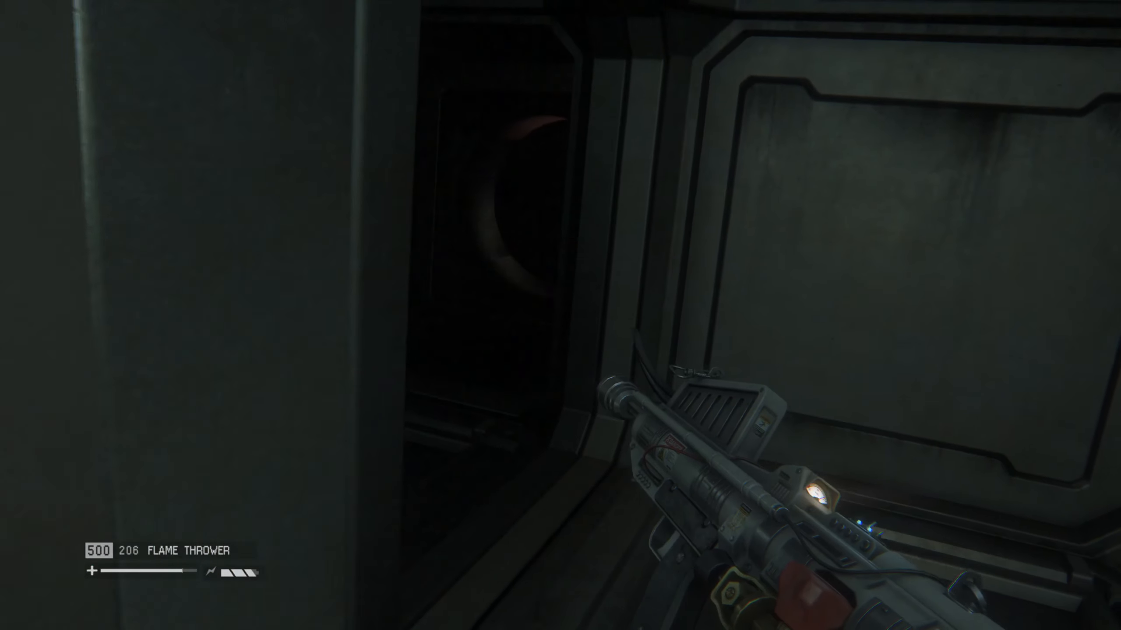
mouse_move(560, 315)
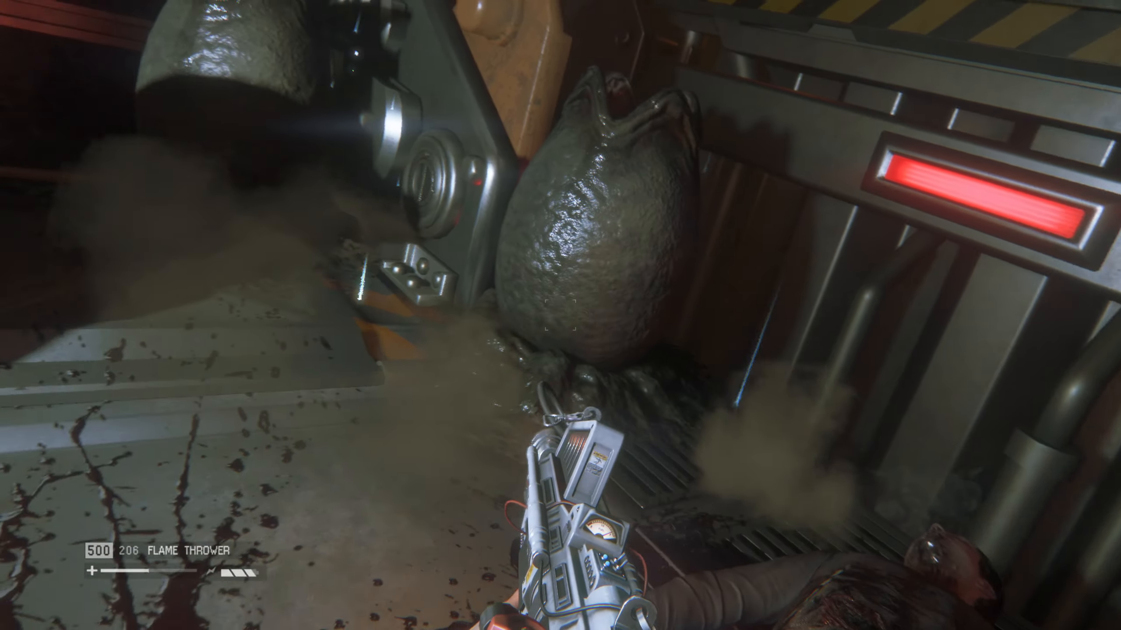
- Select Medikit on the crafting screen after passing the egg chamber
click(561, 315)
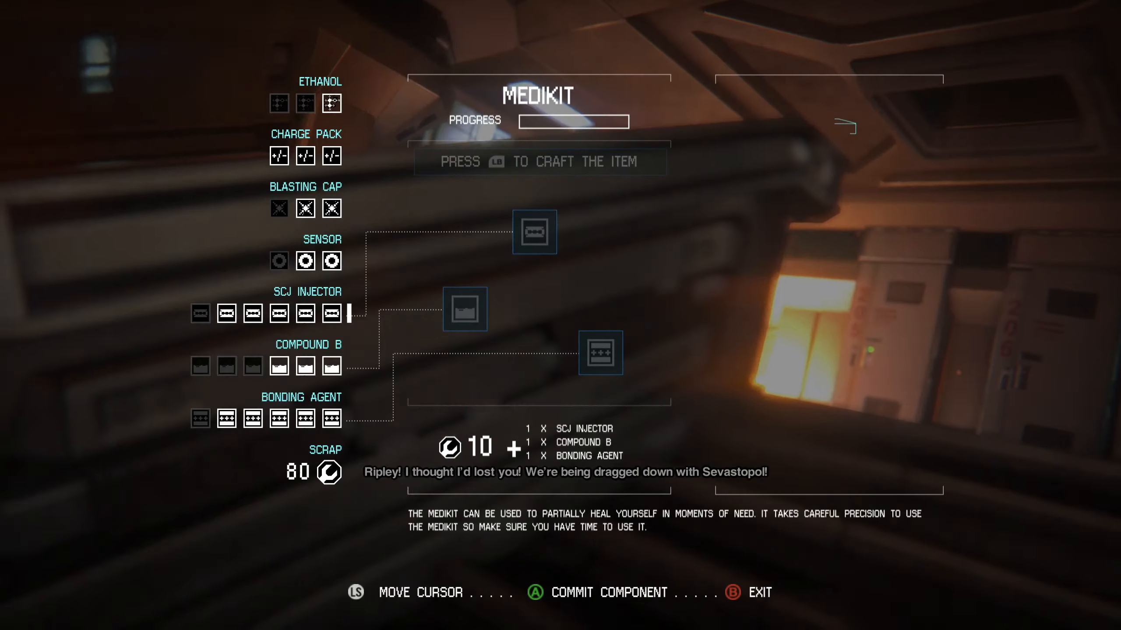
- Commit the SCJ Injector, Compound B and Bonding Agent to craft the medikit
click(464, 309)
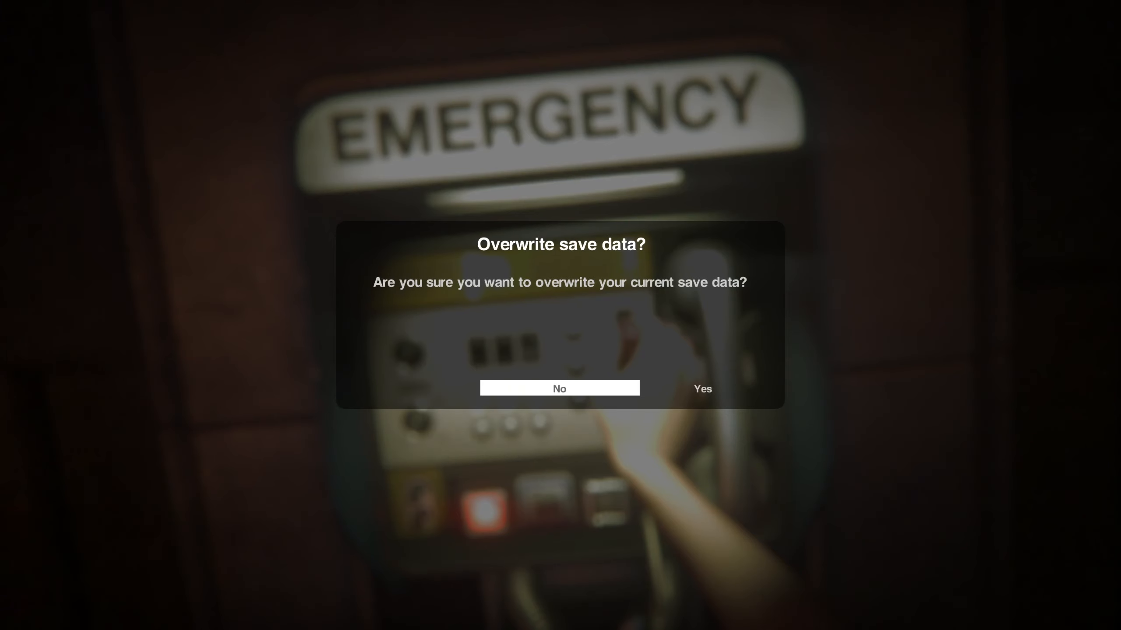
- Confirm Yes on the Overwrite save data prompt at the final emergency station
click(702, 389)
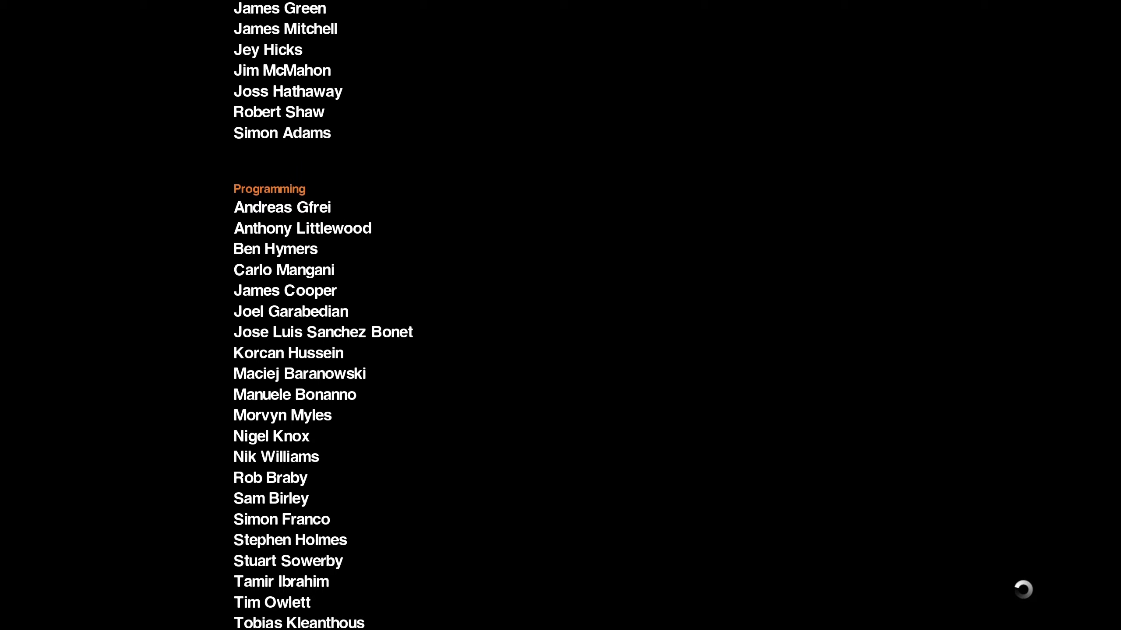
- Let the credits roll from build engineering past the art, animation and writing teams to the music credits
scroll(down, 3)
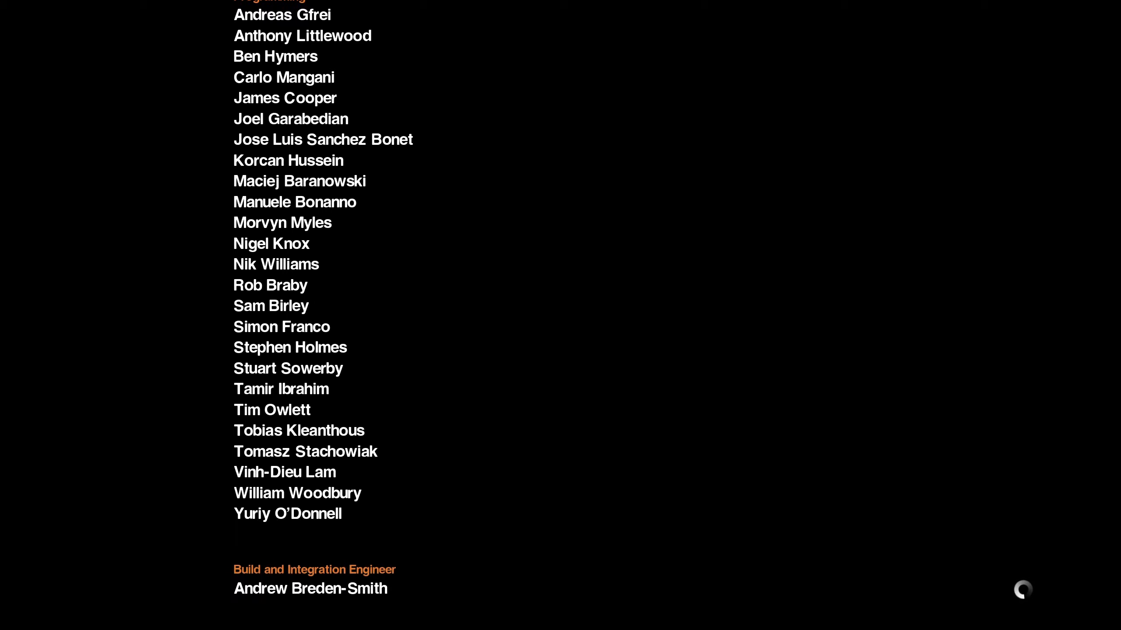
scroll(down, 3)
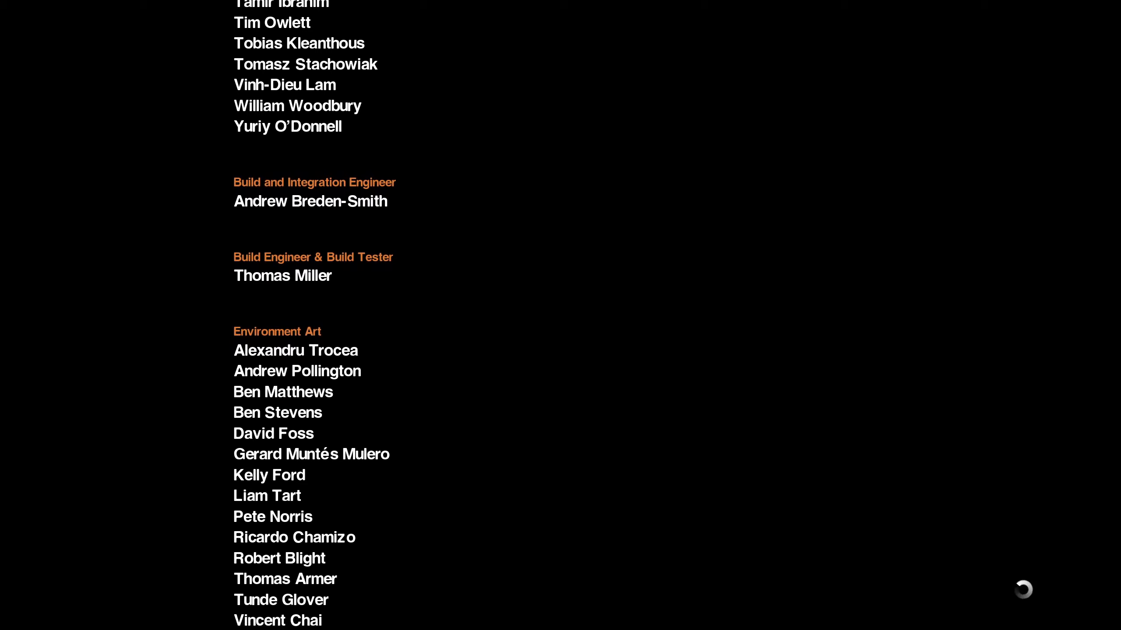
scroll(down, 3)
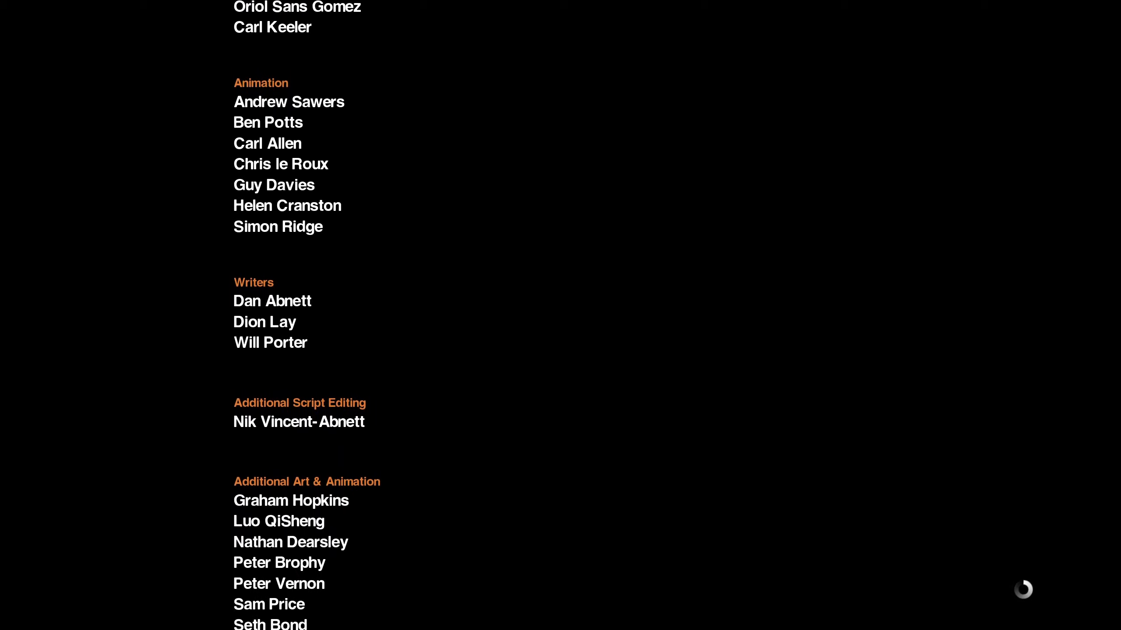
scroll(down, 3)
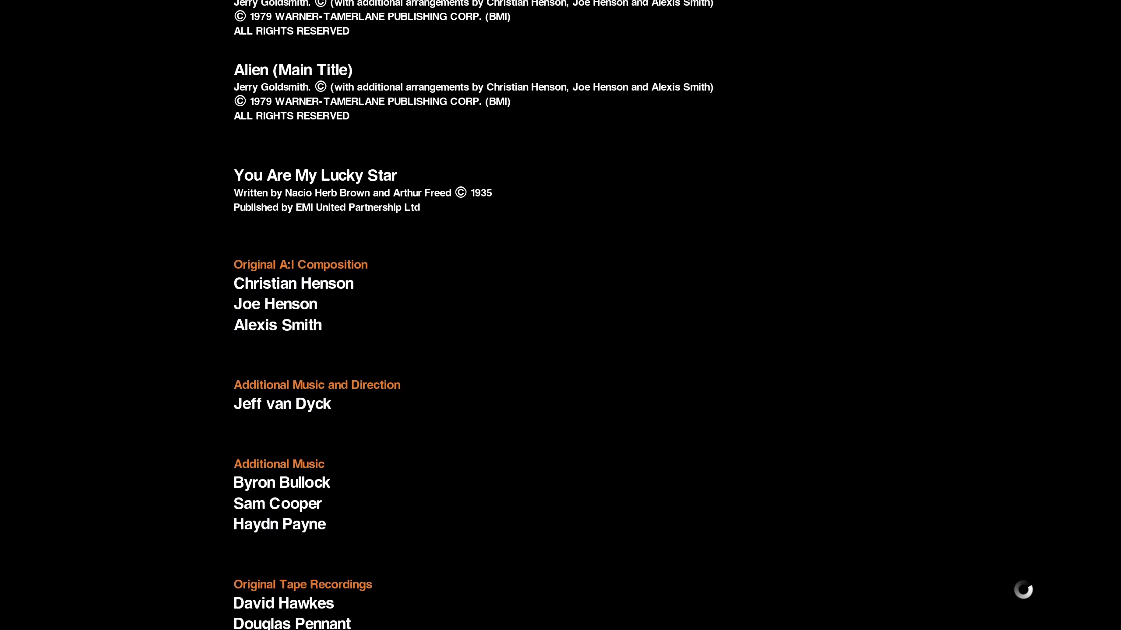